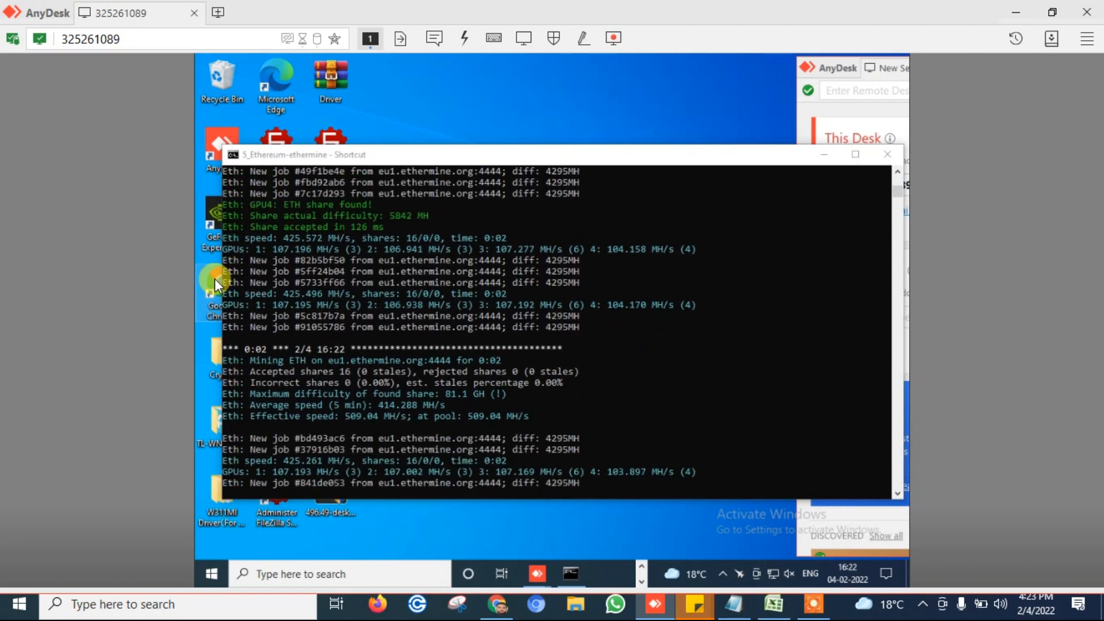
- Search 'msi afterburner', accept cookies on the MSI page, and download the installer
{"action": "type", "text": "msi afterburner"}
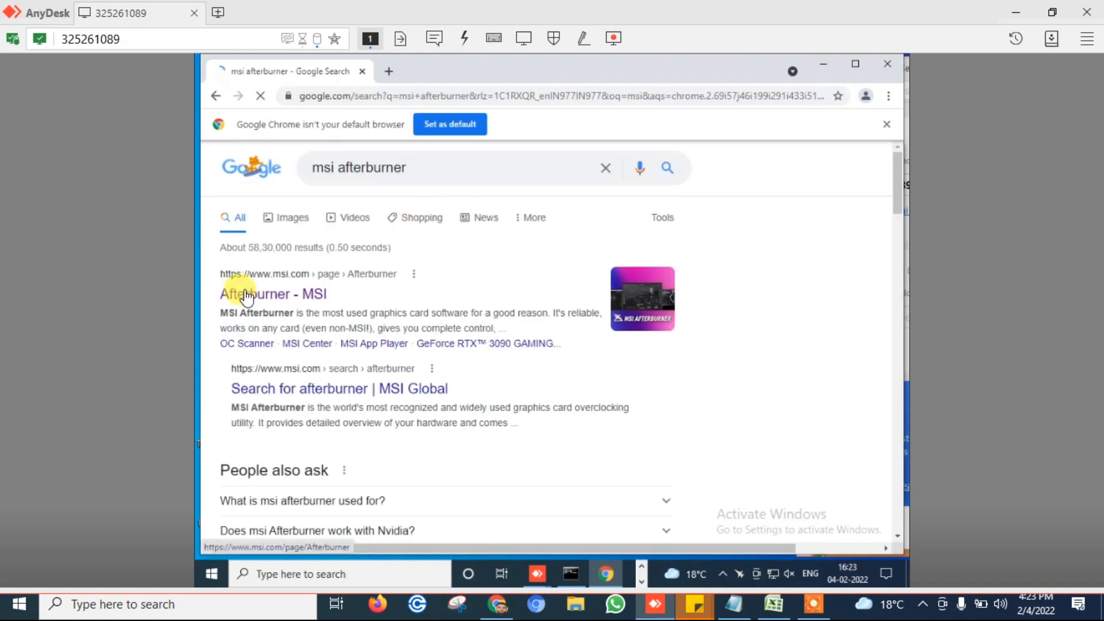
{"action": "left_click", "coordinate": [273, 294]}
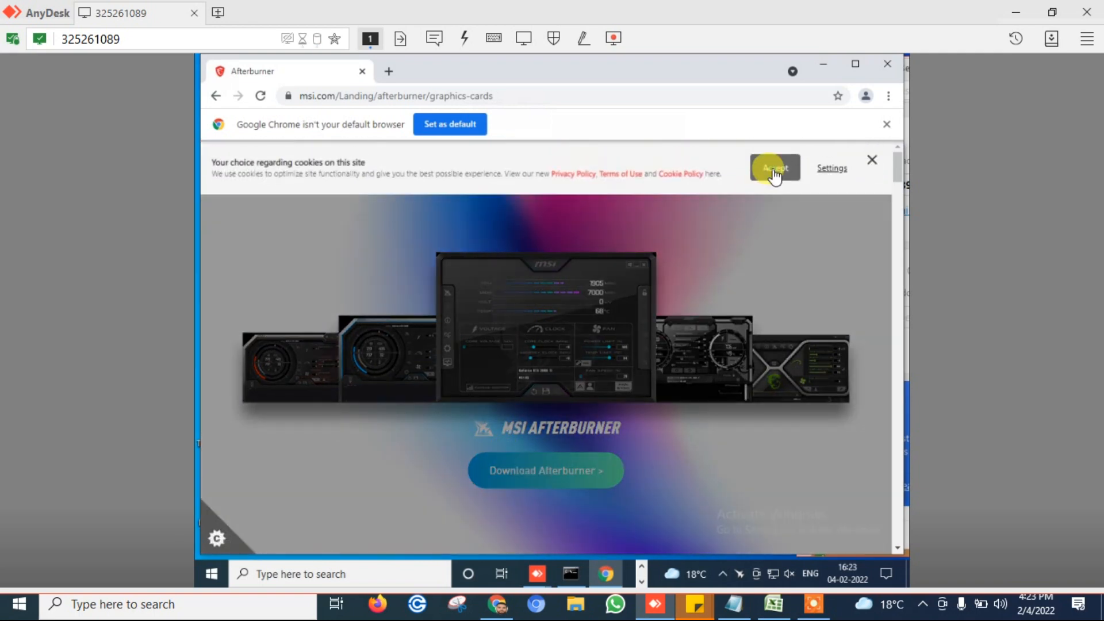
{"action": "left_click", "coordinate": [774, 167]}
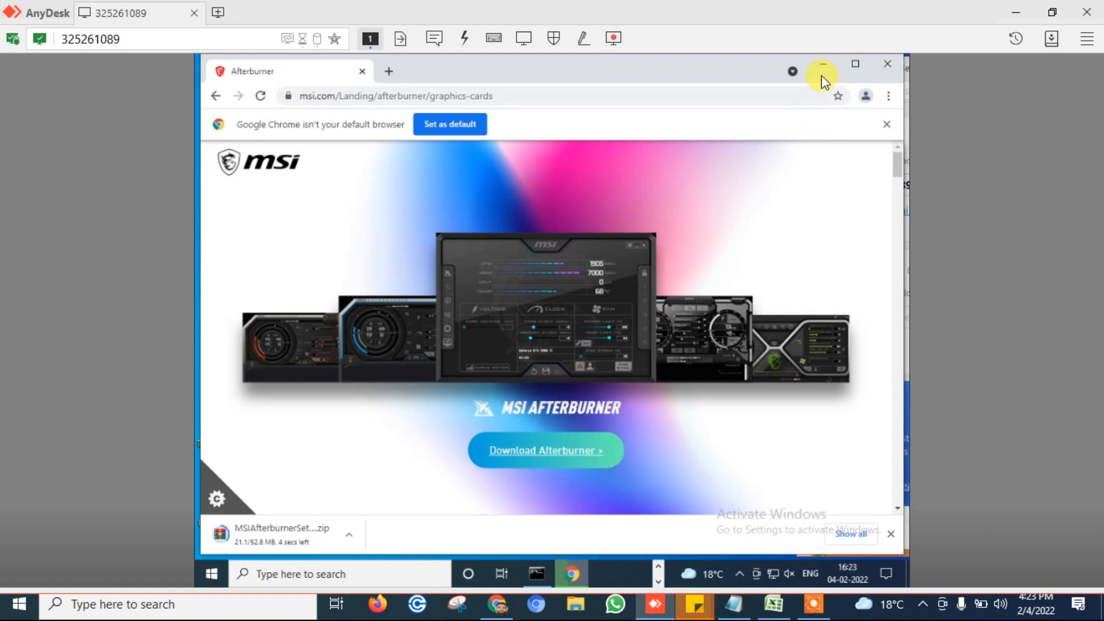
{"action": "left_click", "coordinate": [822, 64]}
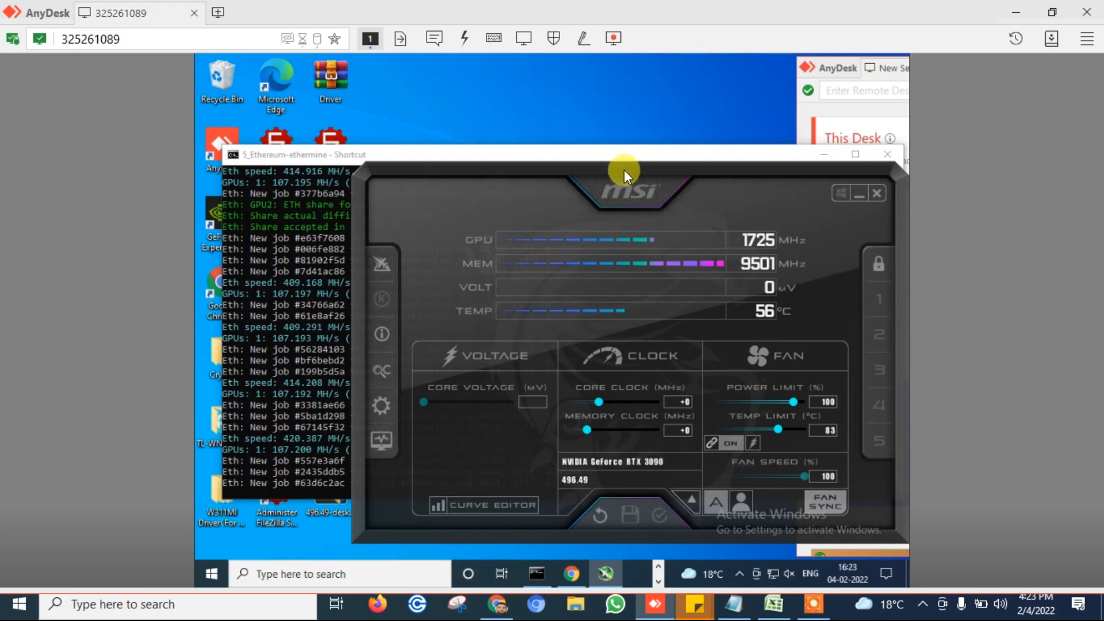
- Move the running Afterburner window aside and type 'run' to bring back the console
{"action": "left_click_drag", "start_coordinate": [623, 175], "coordinate": [806, 151]}
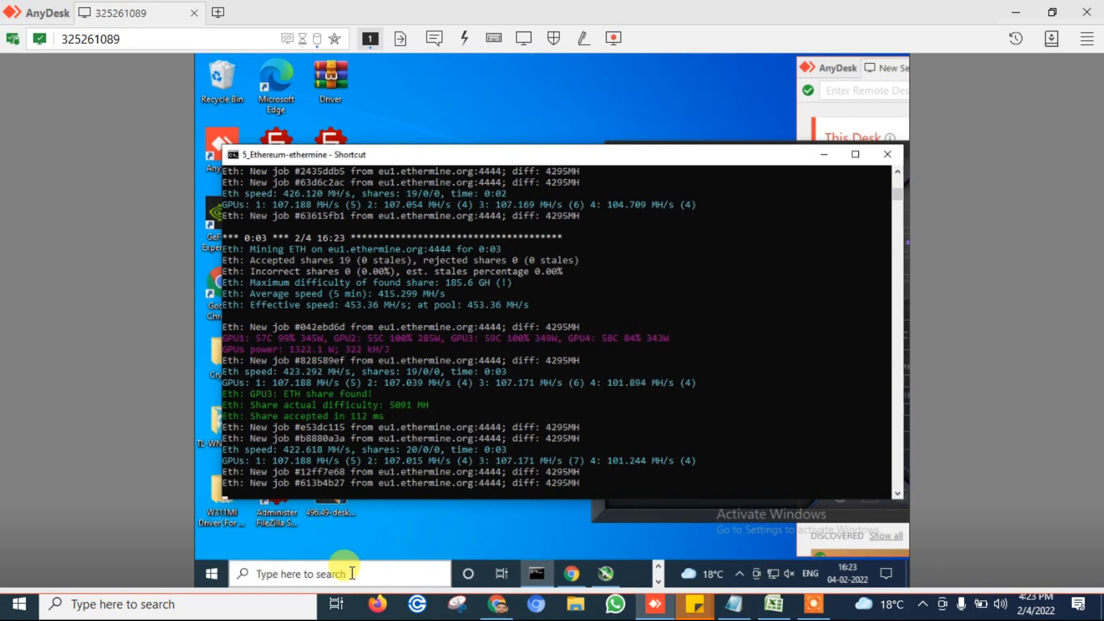
{"action": "type", "text": "run"}
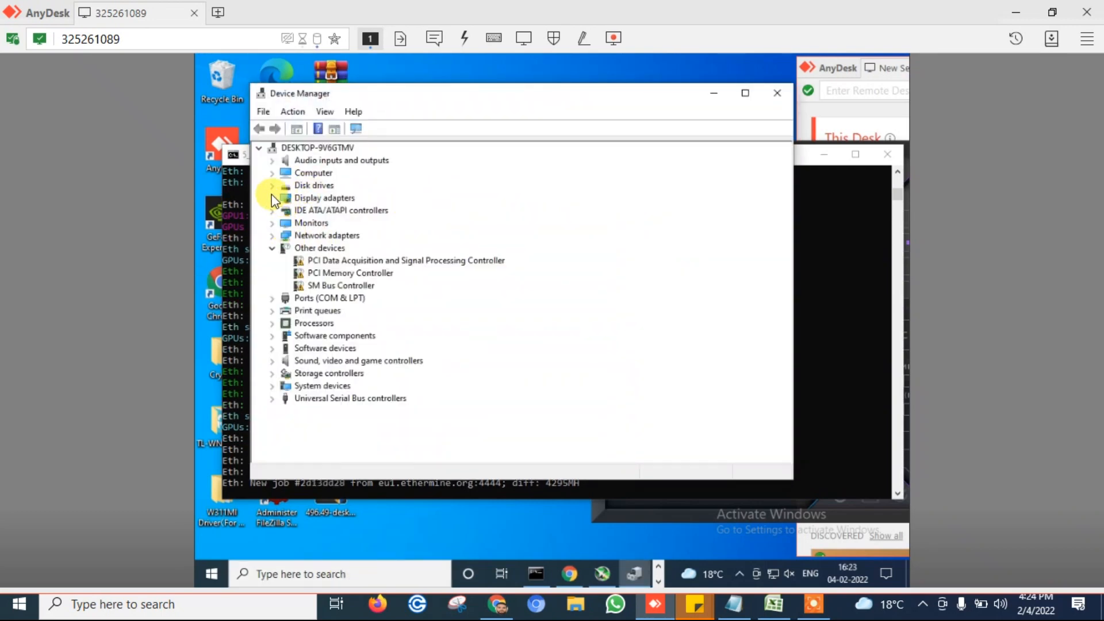
{"action": "left_click", "coordinate": [272, 198]}
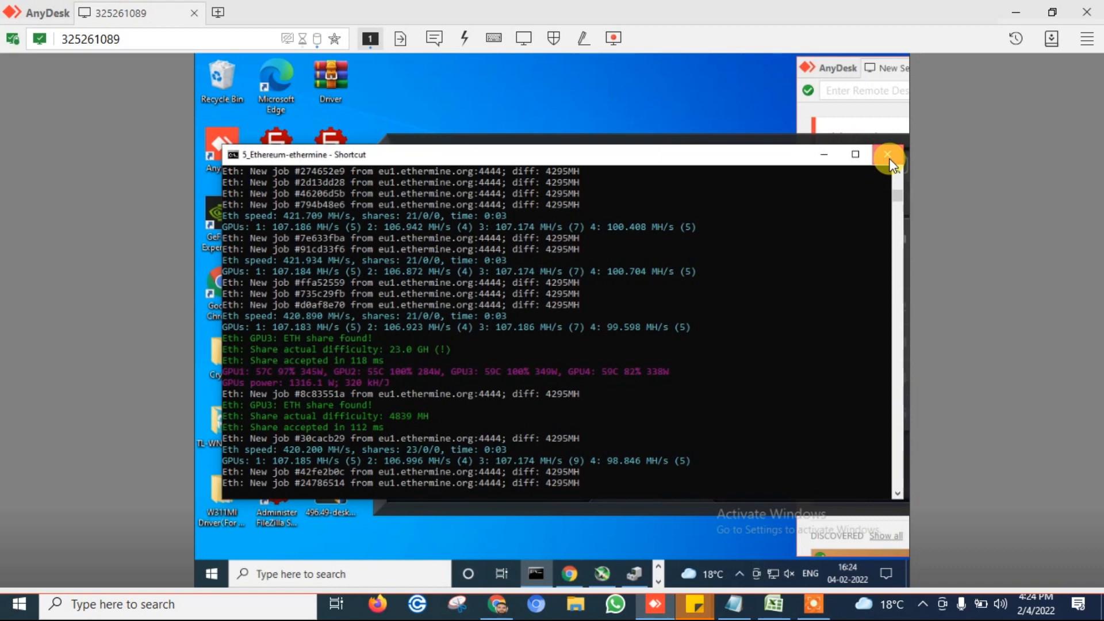
- Close the mining console and open Afterburner settings with similar-GPU synchronization
{"action": "left_click", "coordinate": [888, 154]}
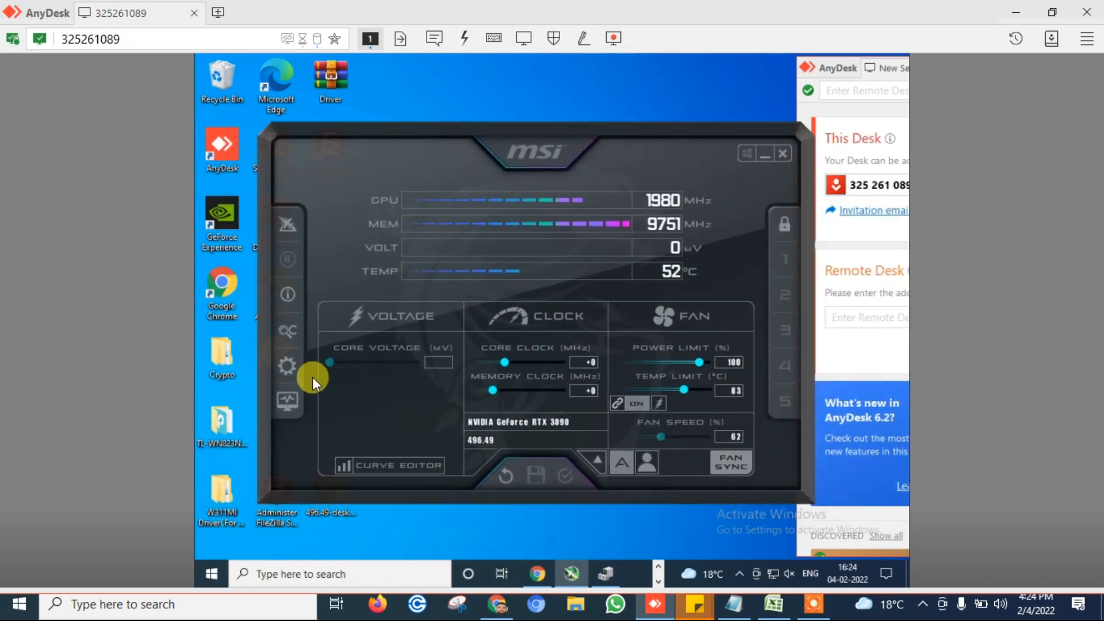
{"action": "left_click", "coordinate": [286, 366]}
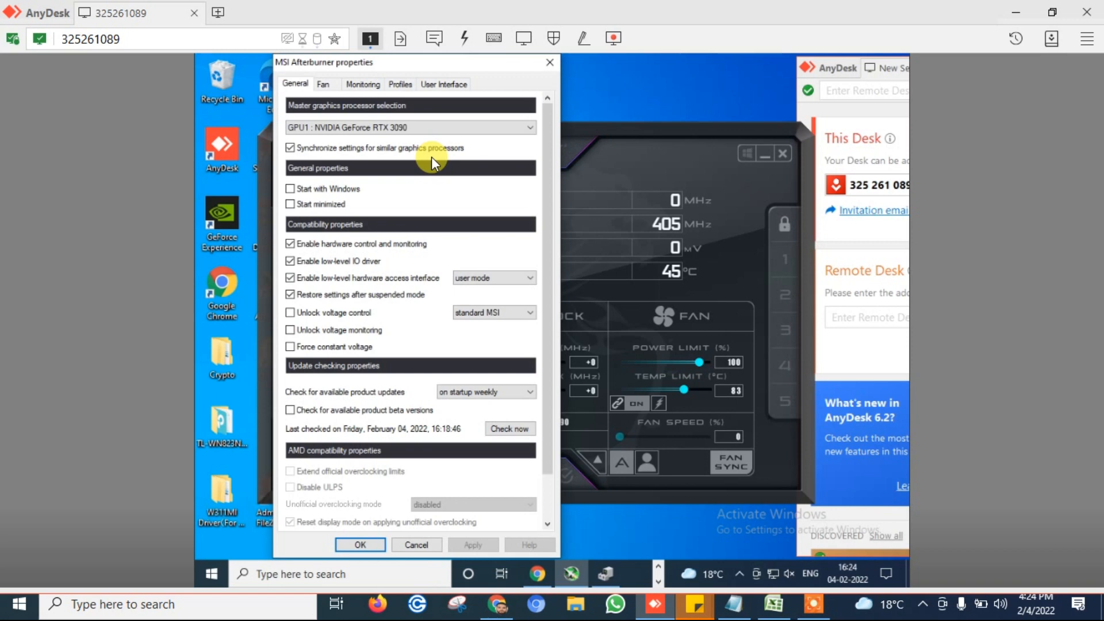
{"action": "mouse_move", "coordinate": [581, 144]}
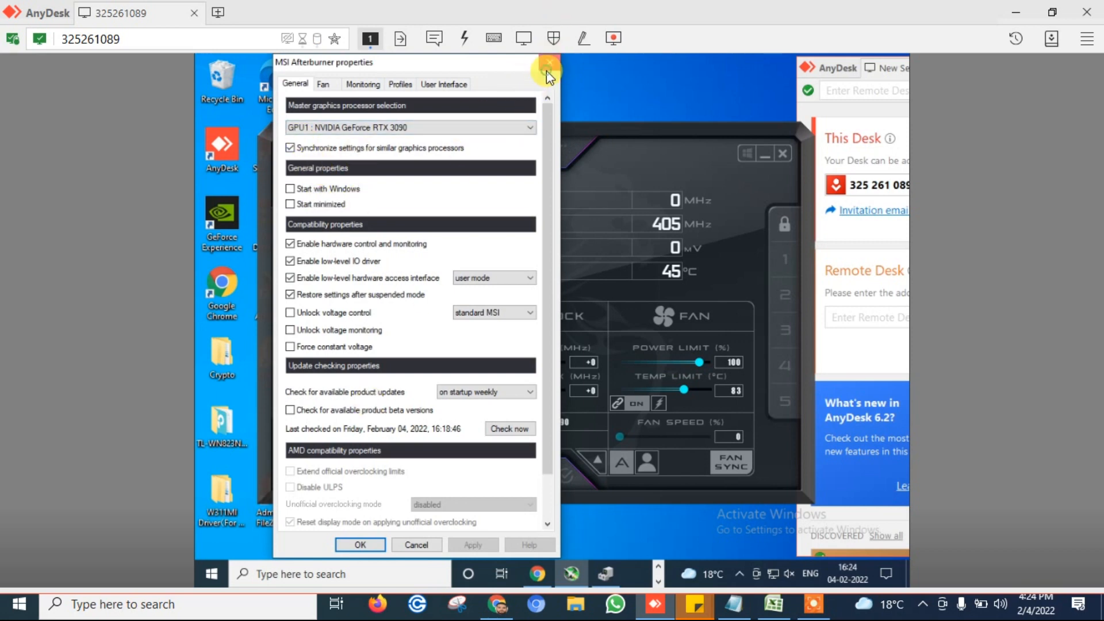
- Close settings and set core clock +250, memory clock +1200, and power limit 90%
{"action": "left_click", "coordinate": [549, 64]}
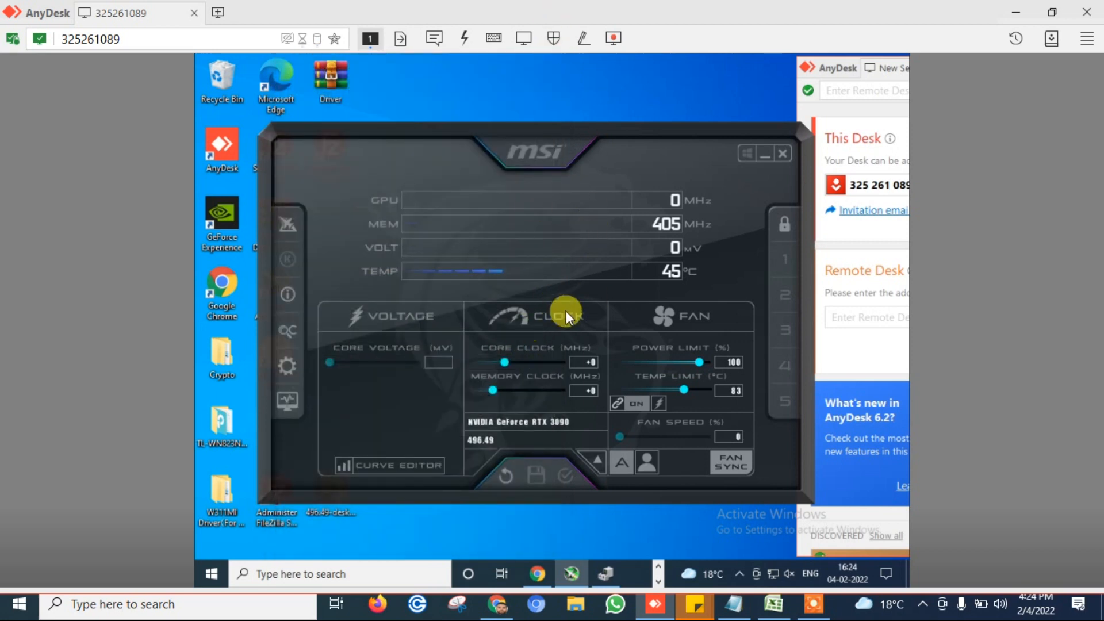
{"action": "mouse_move", "coordinate": [505, 363]}
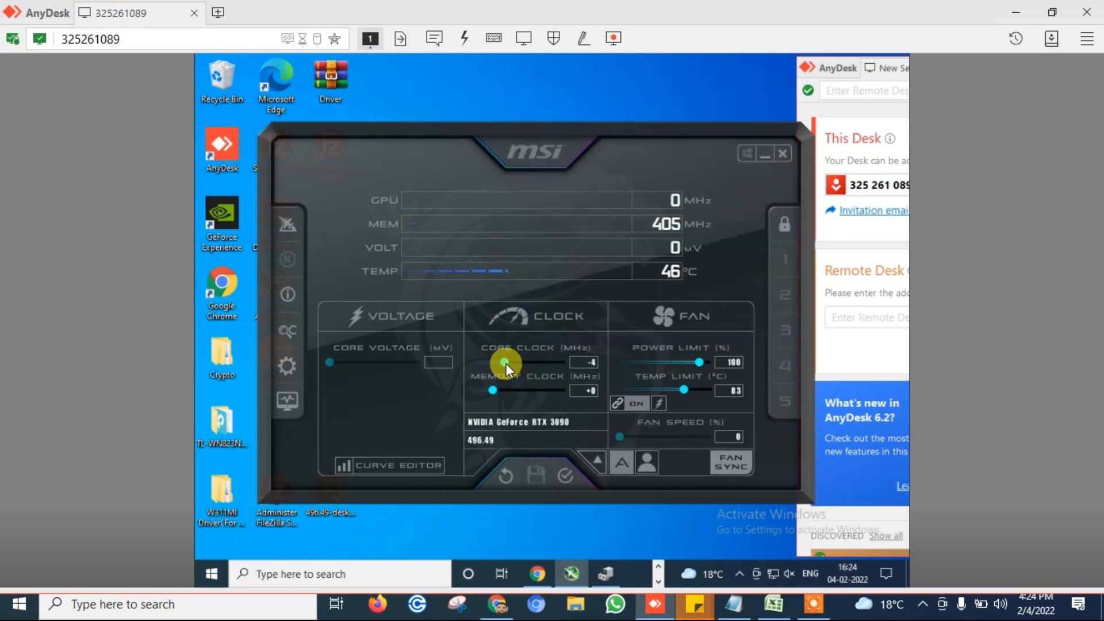
{"action": "left_click_drag", "start_coordinate": [506, 362], "coordinate": [514, 362]}
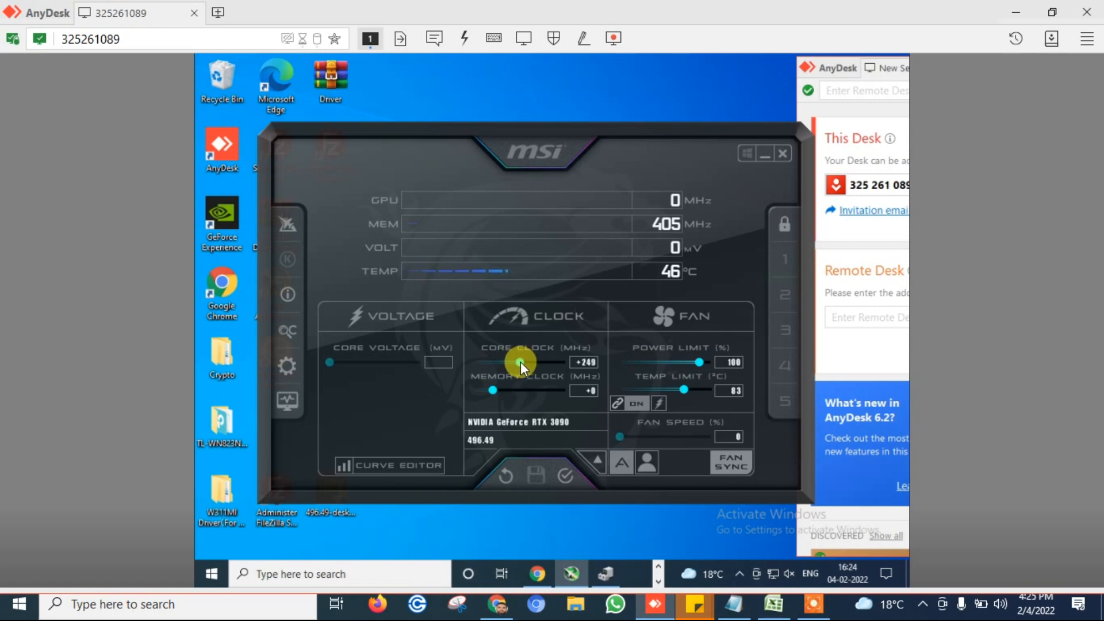
{"action": "left_click_drag", "start_coordinate": [521, 362], "coordinate": [531, 362]}
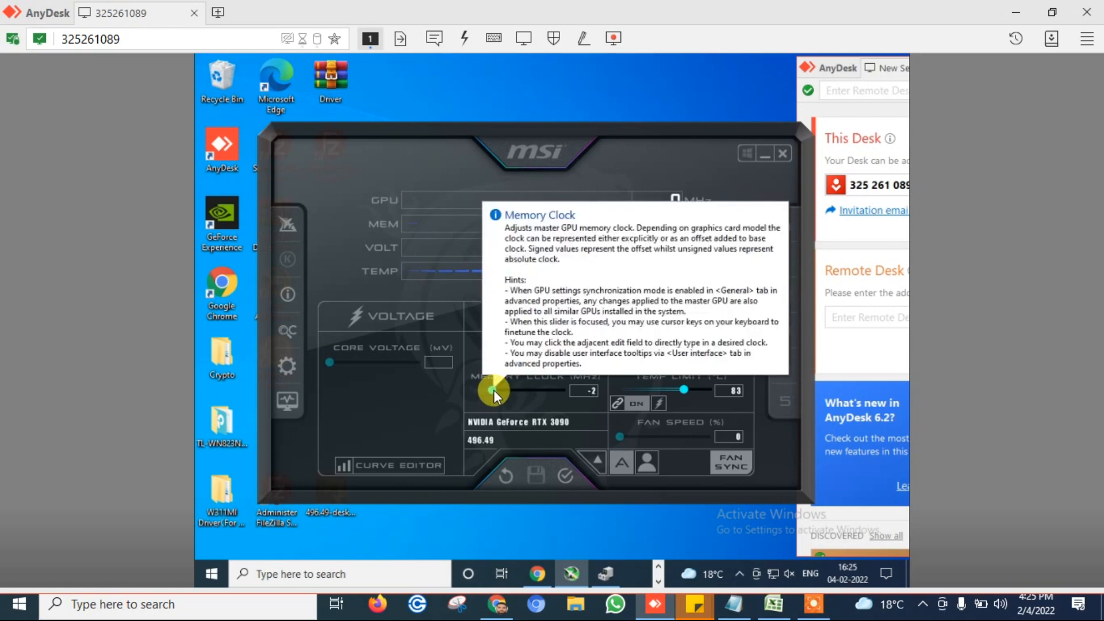
{"action": "left_click_drag", "start_coordinate": [493, 391], "coordinate": [528, 391]}
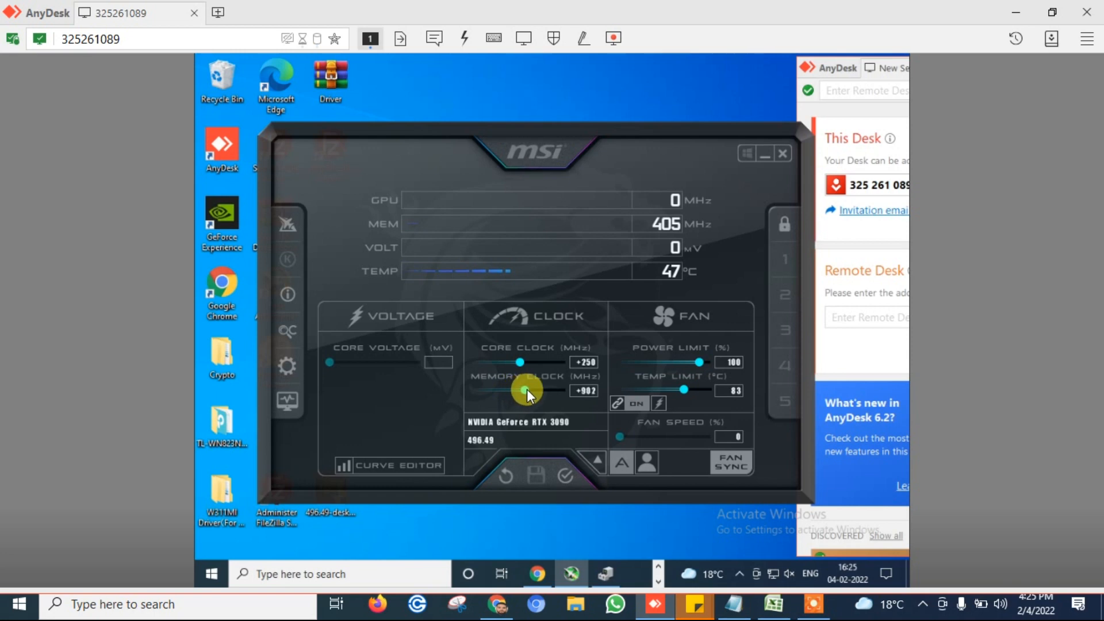
{"action": "left_click_drag", "start_coordinate": [528, 390], "coordinate": [539, 391]}
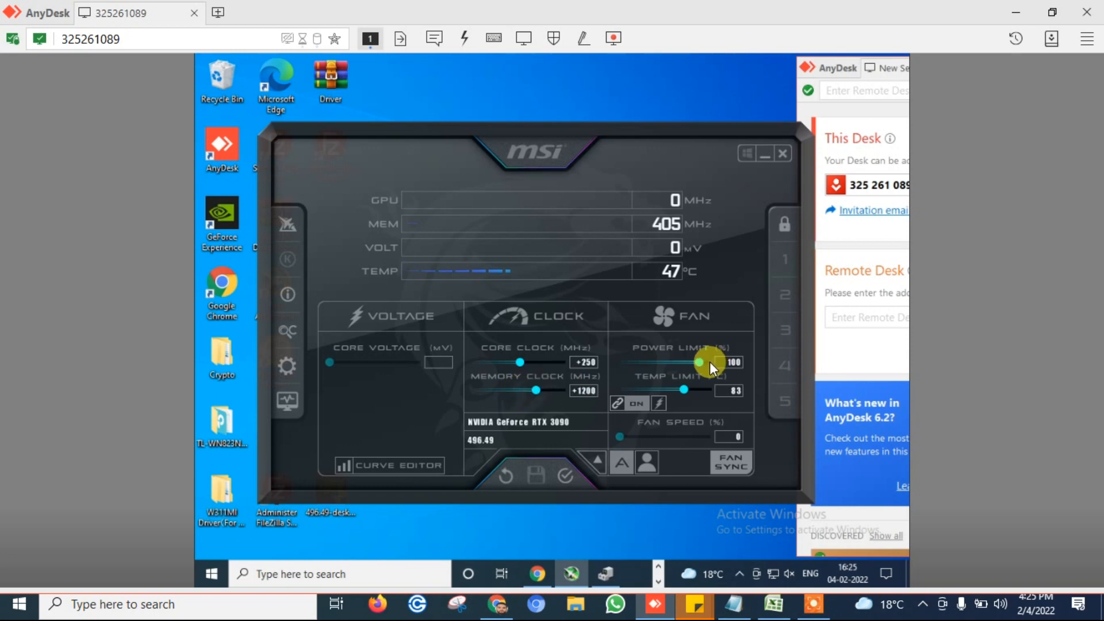
{"action": "left_click_drag", "start_coordinate": [699, 362], "coordinate": [696, 361]}
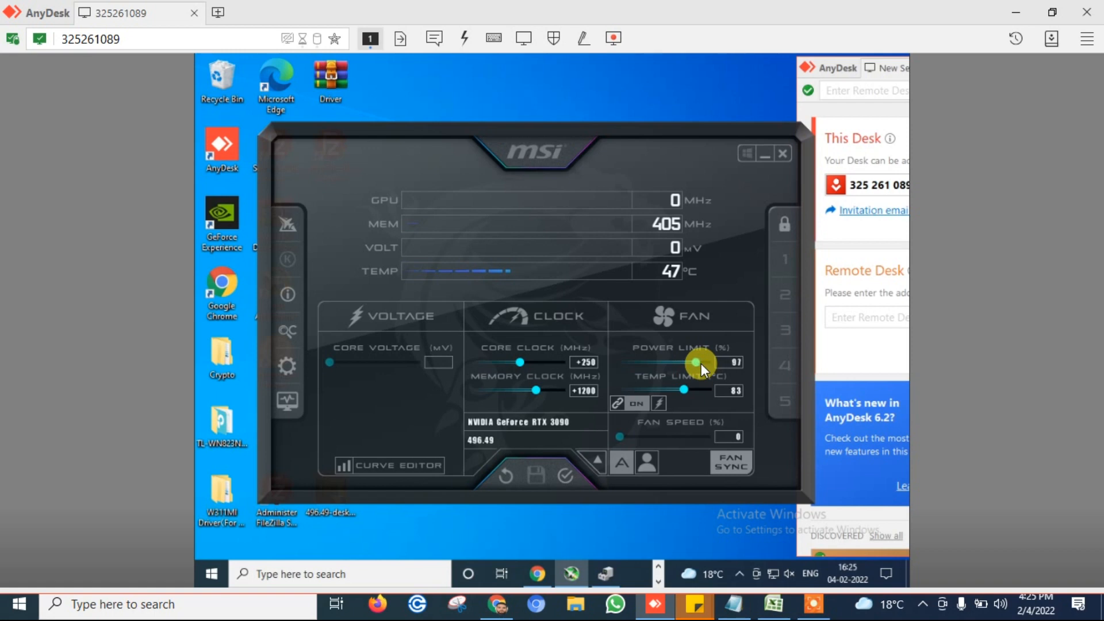
{"action": "left_click_drag", "start_coordinate": [696, 363], "coordinate": [683, 364]}
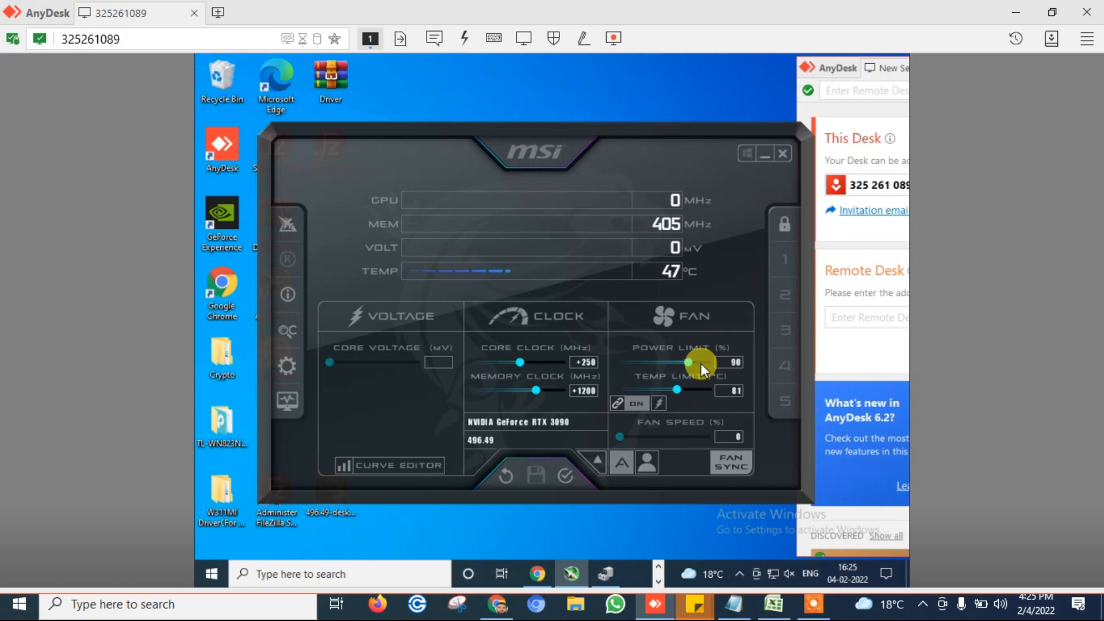
{"action": "mouse_move", "coordinate": [637, 443]}
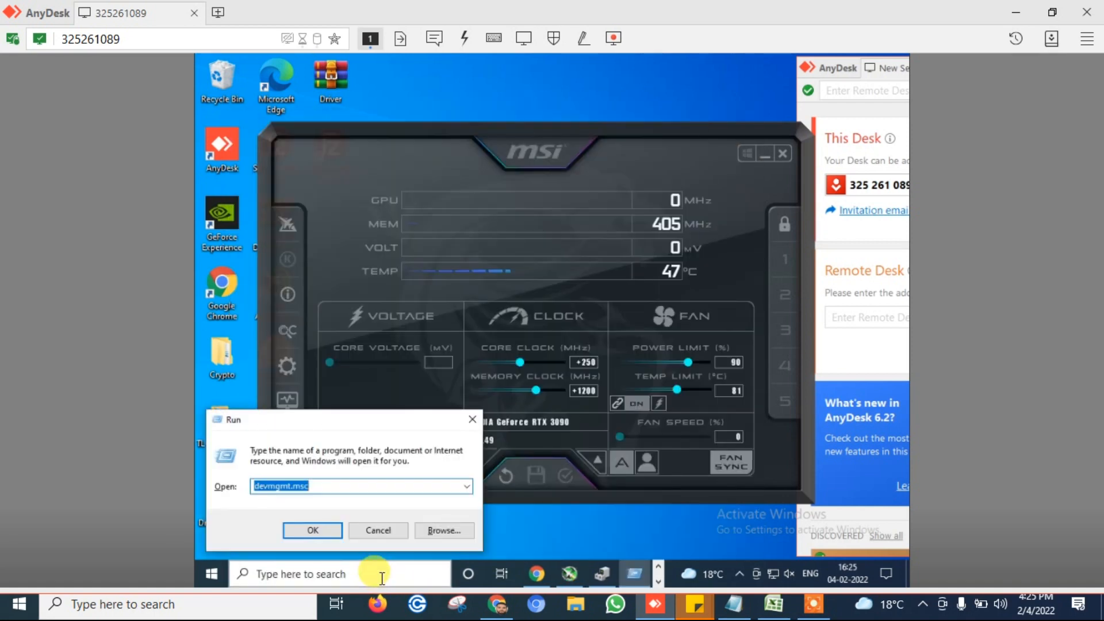
- Relaunch the 5_Ethereum-ethermine shortcut from the Start-up folder to restart mining
{"action": "type", "text": "services.msc"}
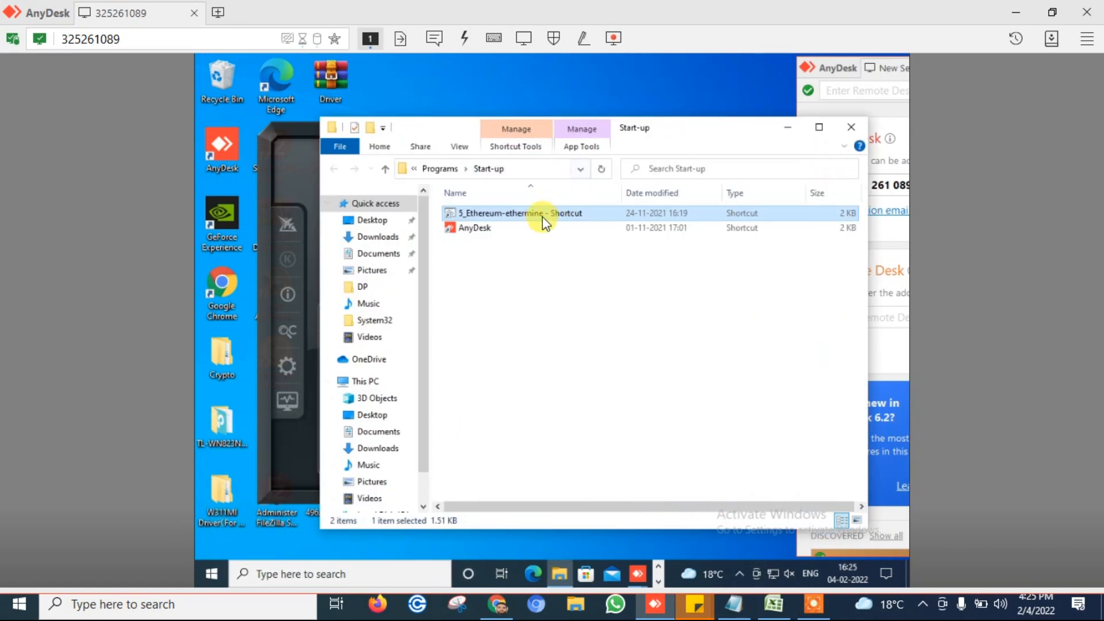
{"action": "double_click", "coordinate": [515, 212]}
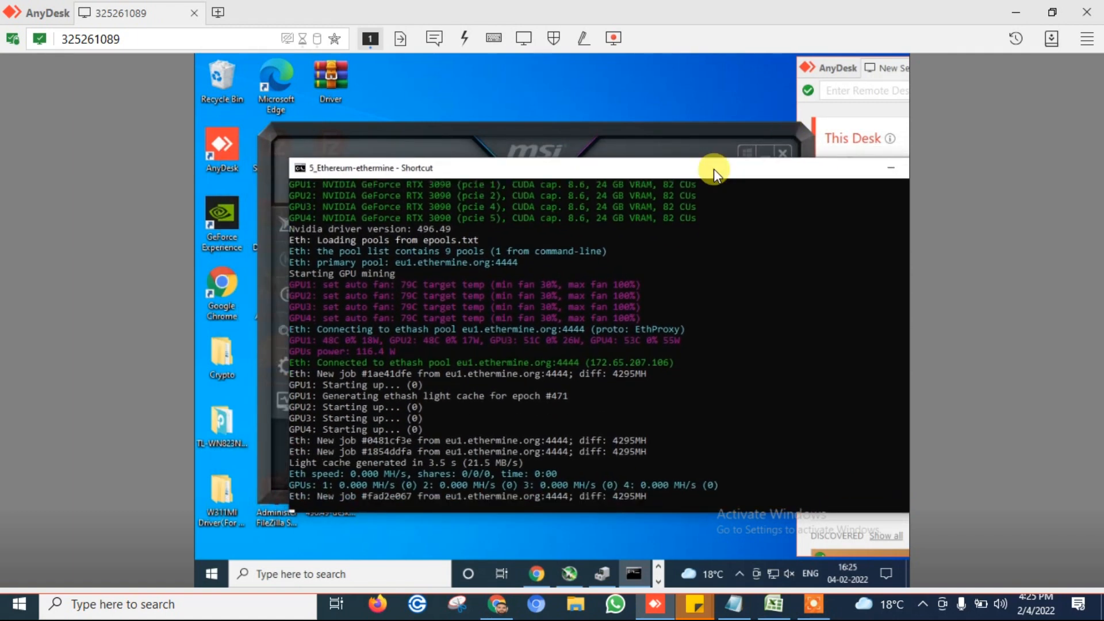
{"action": "scroll", "scroll_direction": "down", "scroll_amount": 3}
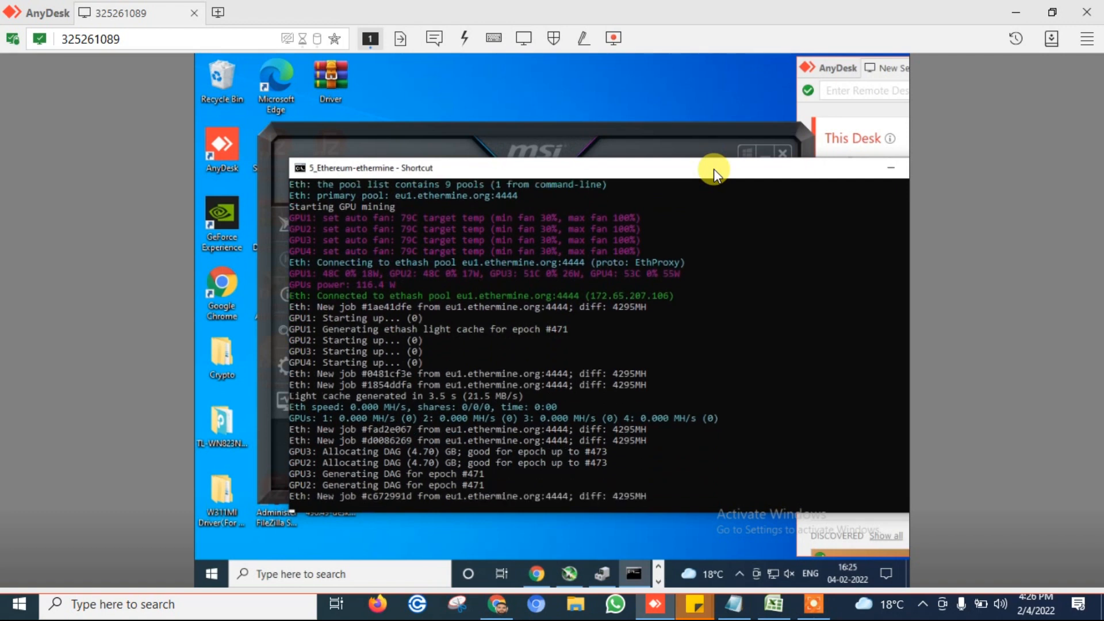